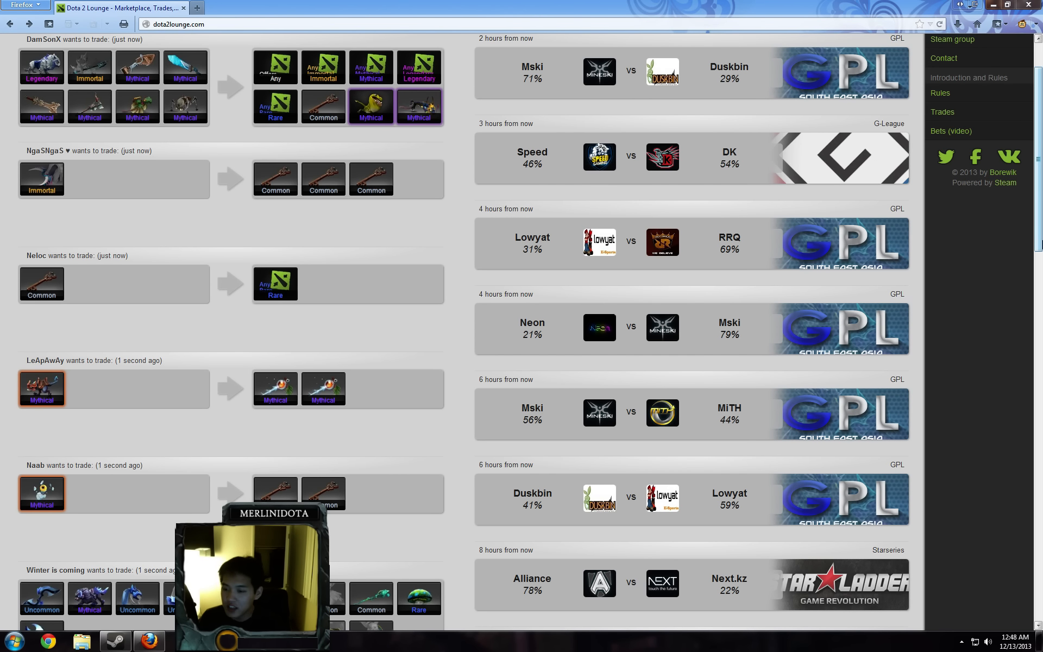
- Scroll the home page down to the bets from Speed vs DK through mouz vs Alliance
{"action": "scroll", "scroll_direction": "down", "scroll_amount": 3}
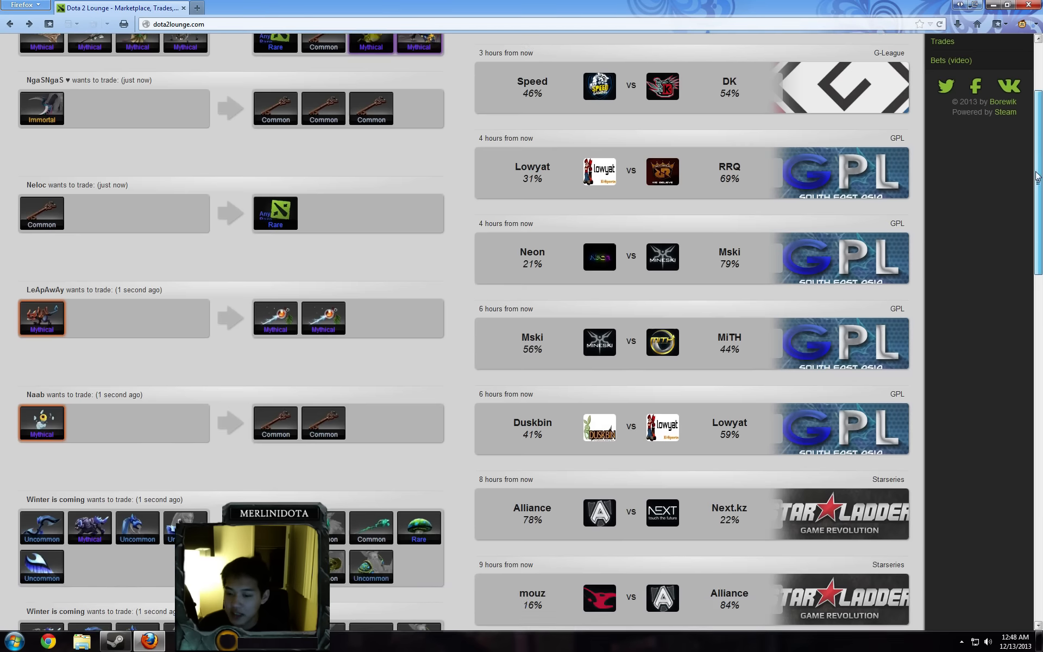
{"action": "scroll", "scroll_direction": "down", "scroll_amount": 3}
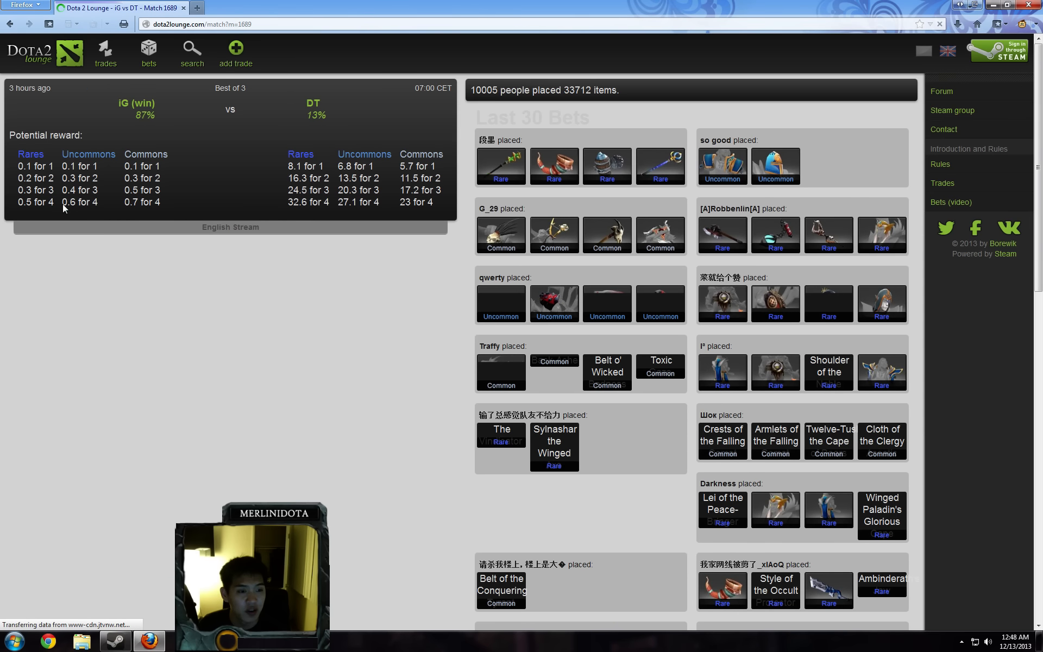
{"action": "left_click", "coordinate": [230, 227]}
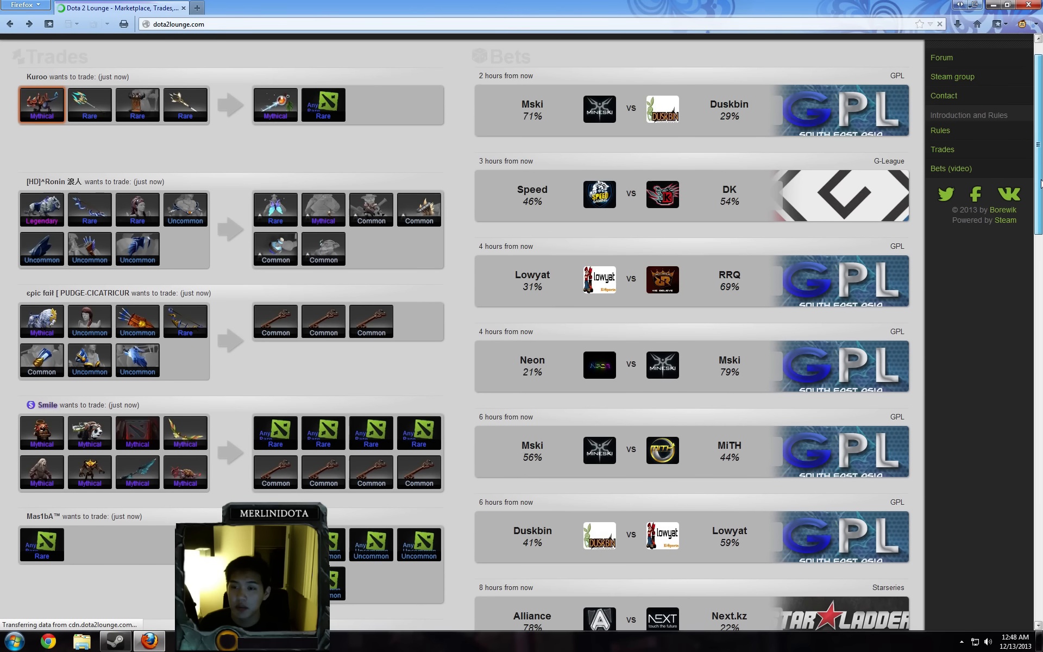
{"action": "scroll", "scroll_direction": "down", "scroll_amount": 3}
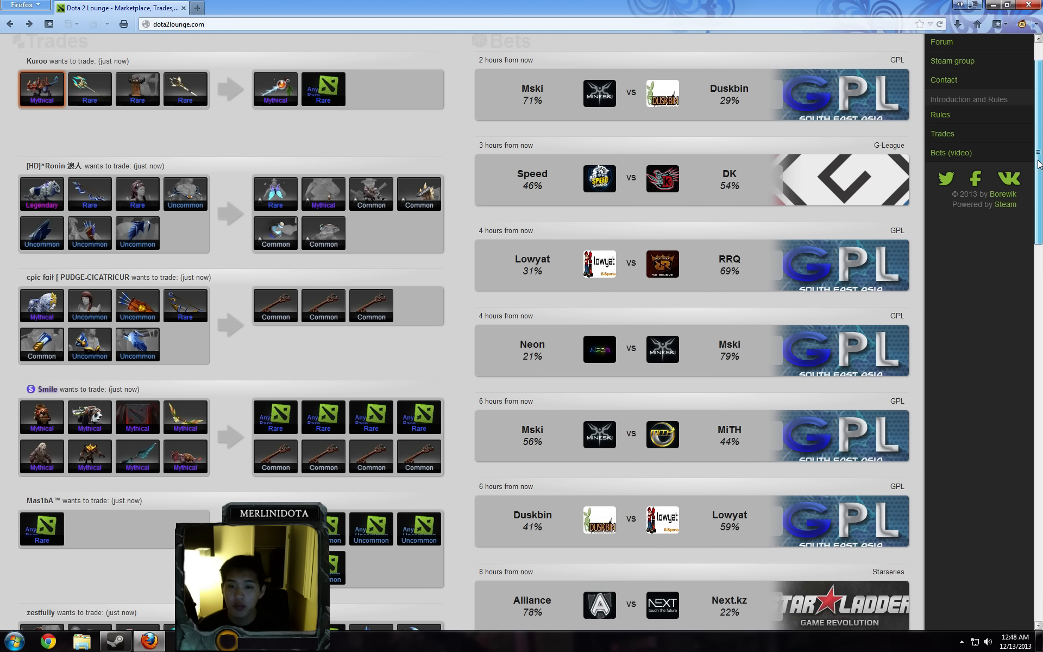
{"action": "scroll", "scroll_direction": "down", "scroll_amount": 3}
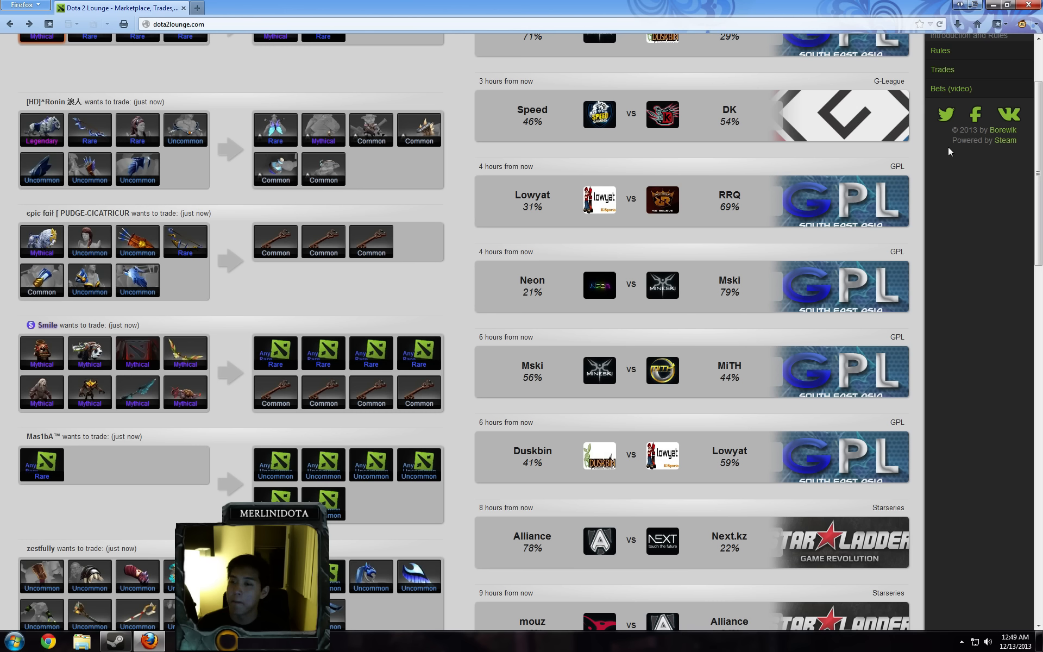
- Scroll further down the bets column and select the Neon vs Mski match entry
{"action": "scroll", "scroll_direction": "down", "scroll_amount": 3}
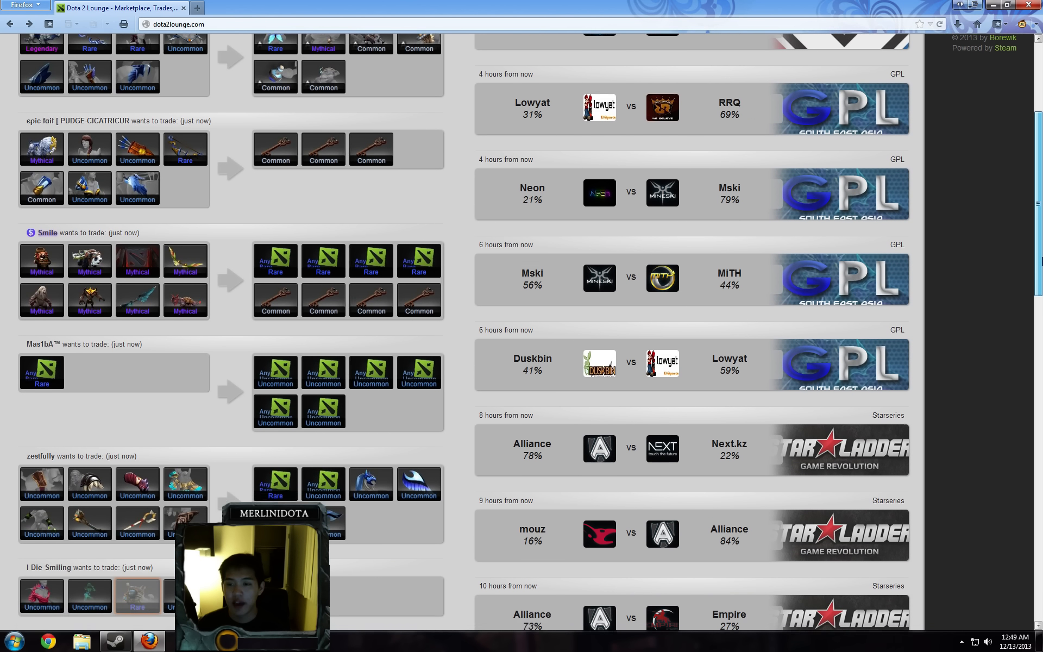
{"action": "scroll", "scroll_direction": "down", "scroll_amount": 3}
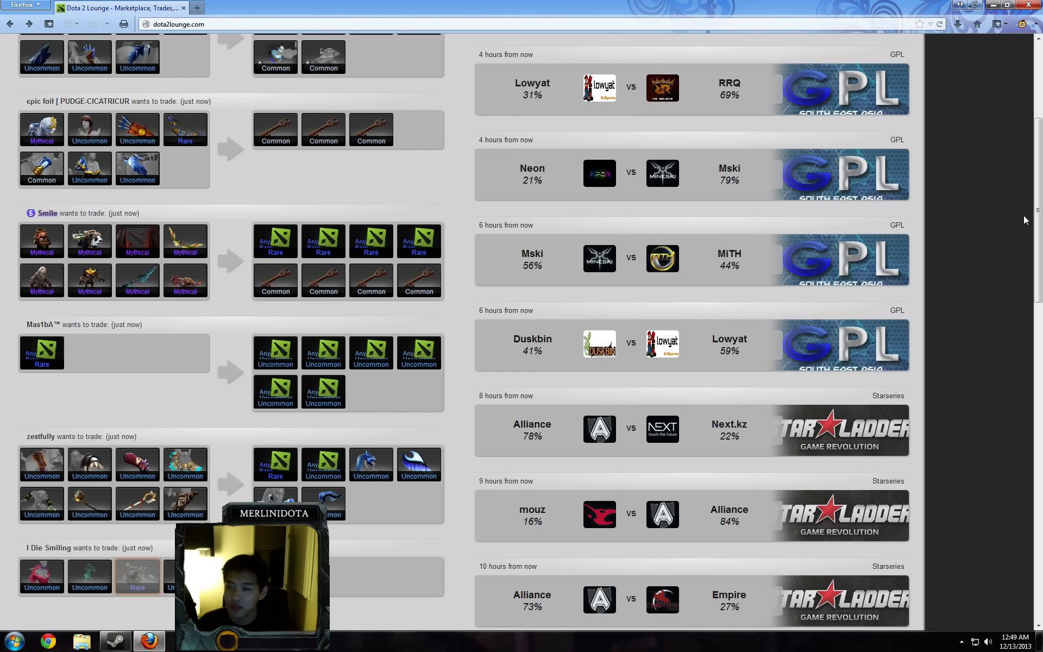
{"action": "scroll", "scroll_direction": "down", "scroll_amount": 3}
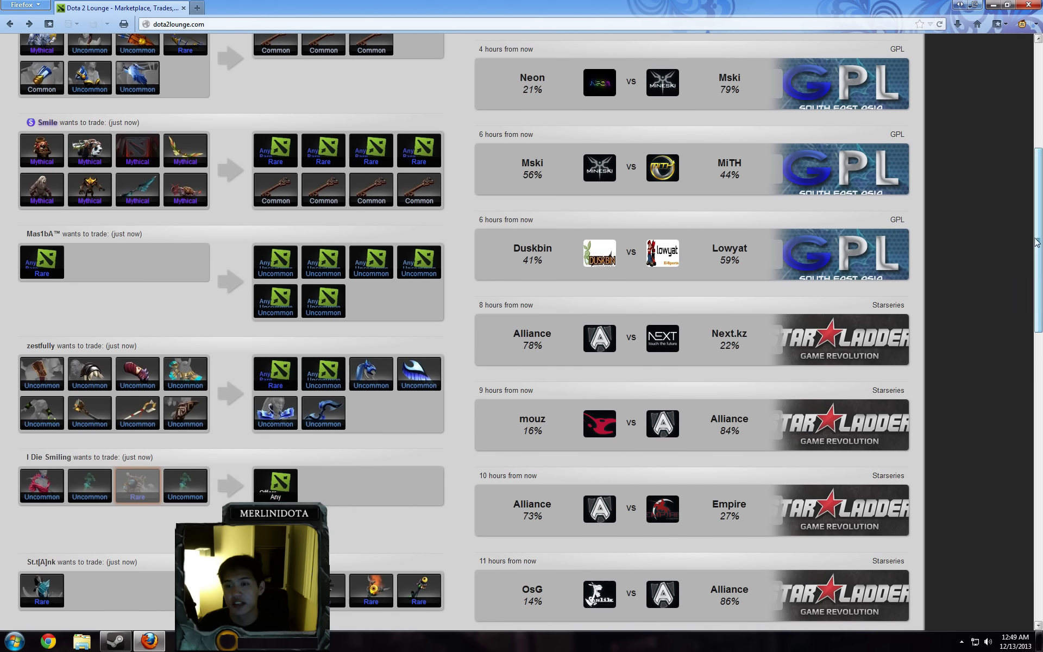
{"action": "left_click", "coordinate": [691, 84]}
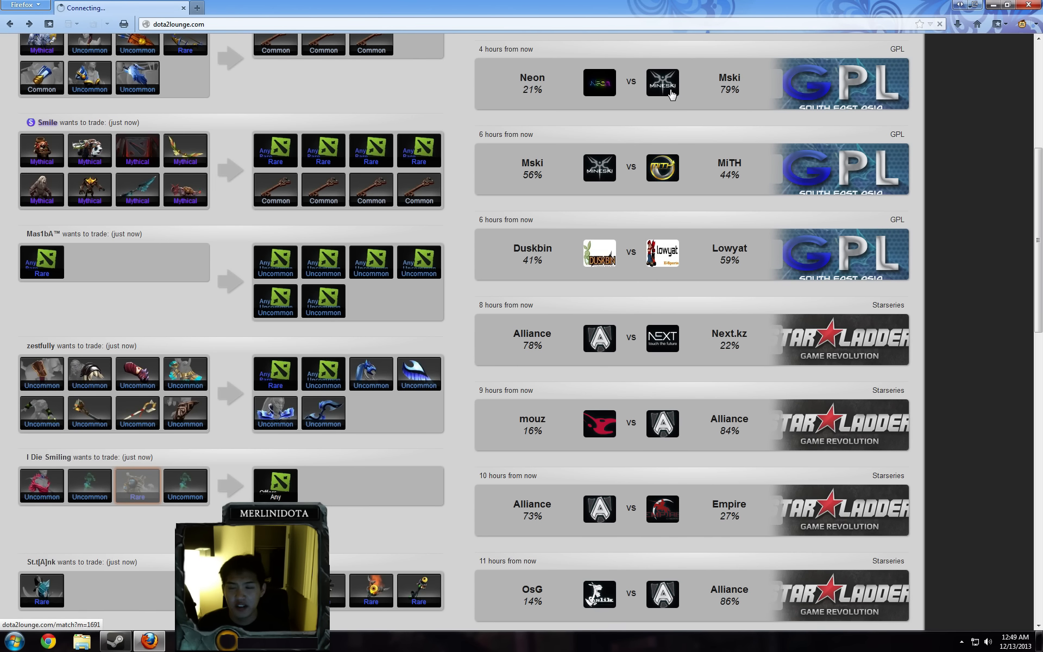
{"action": "left_click", "coordinate": [661, 84]}
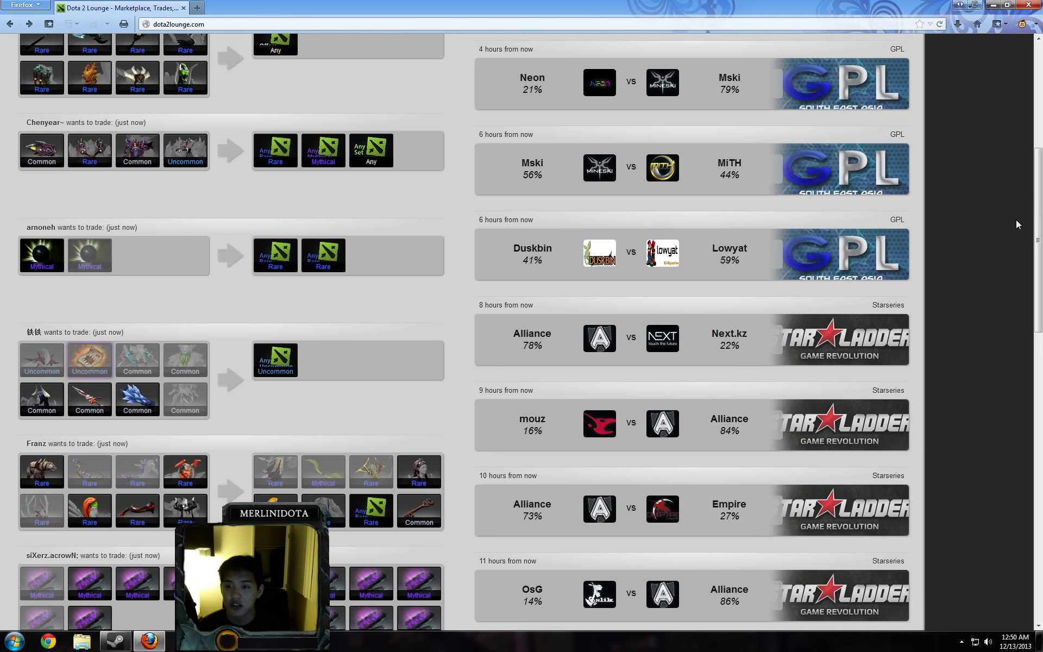
- Scroll down past the StarLadder matches to the finished iG vs DT and Sigma.int vs Aspera bets
{"action": "scroll", "scroll_direction": "down", "scroll_amount": 3}
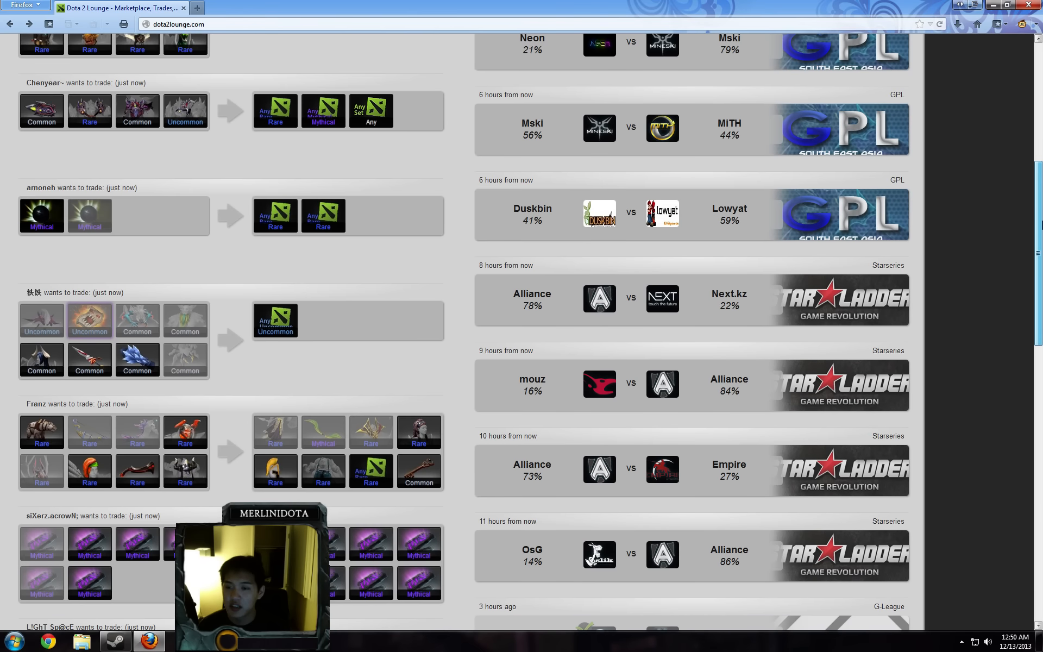
{"action": "scroll", "scroll_direction": "down", "scroll_amount": 3}
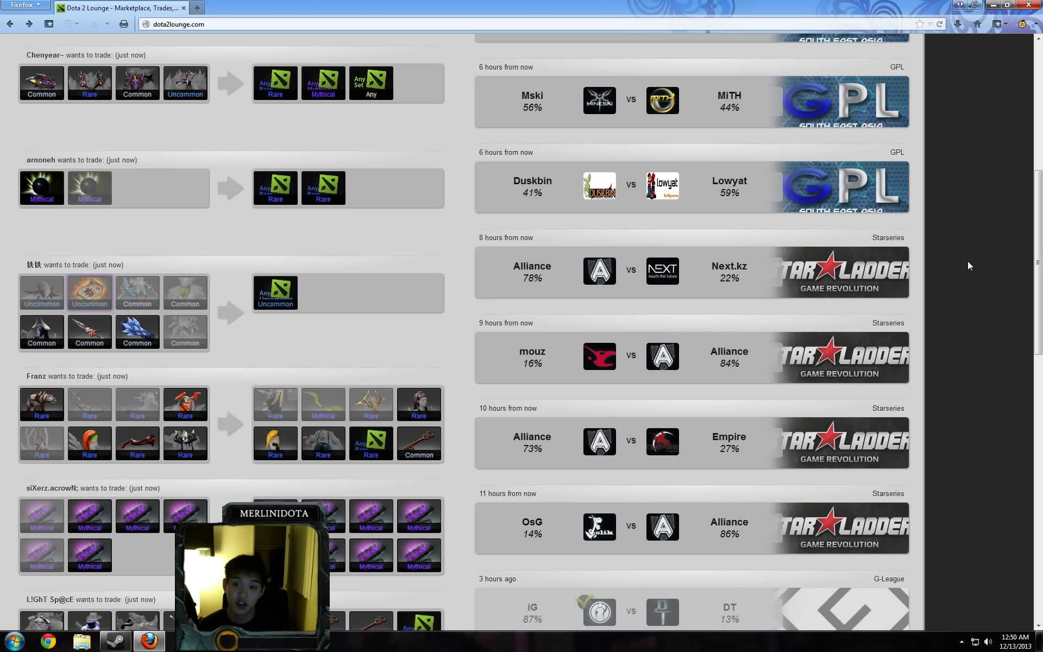
{"action": "mouse_move", "coordinate": [923, 318]}
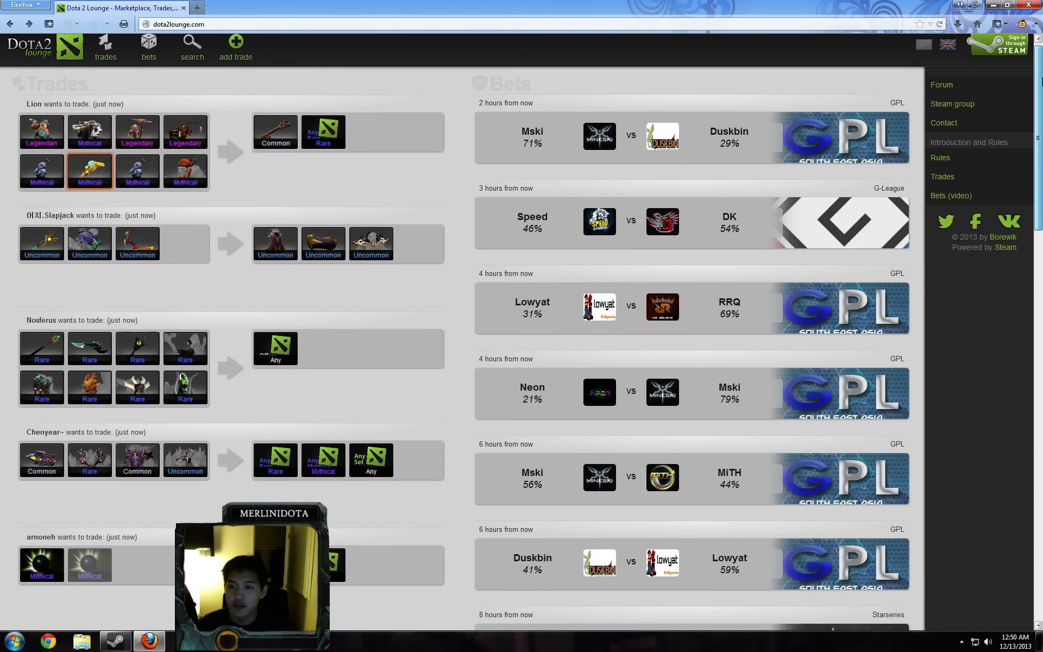
{"action": "scroll", "scroll_direction": "down", "scroll_amount": 3}
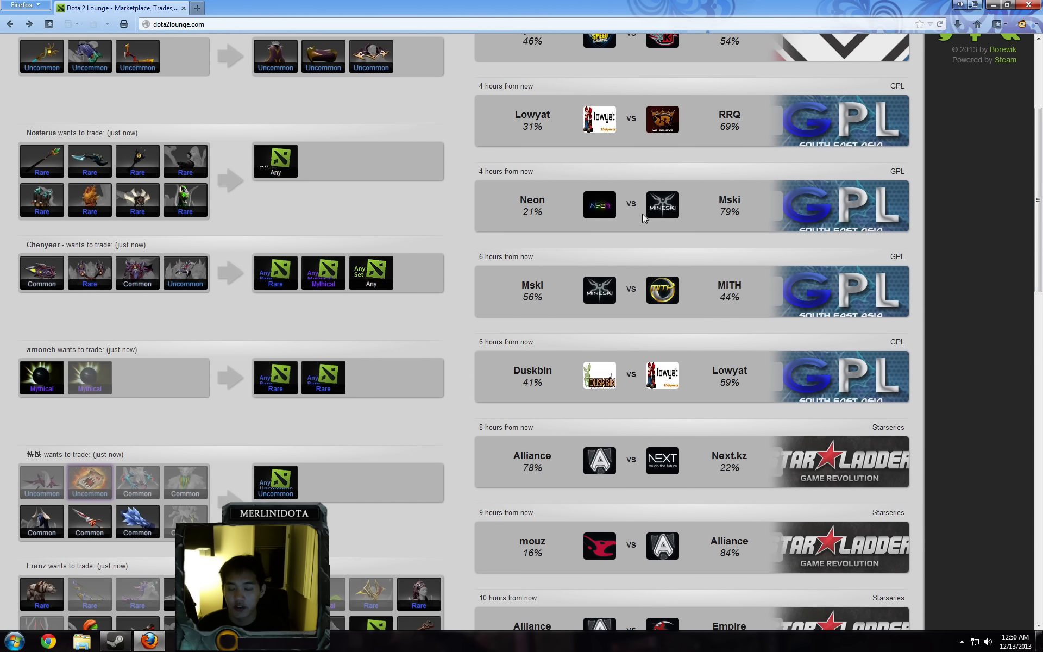
{"action": "scroll", "scroll_direction": "down", "scroll_amount": 3}
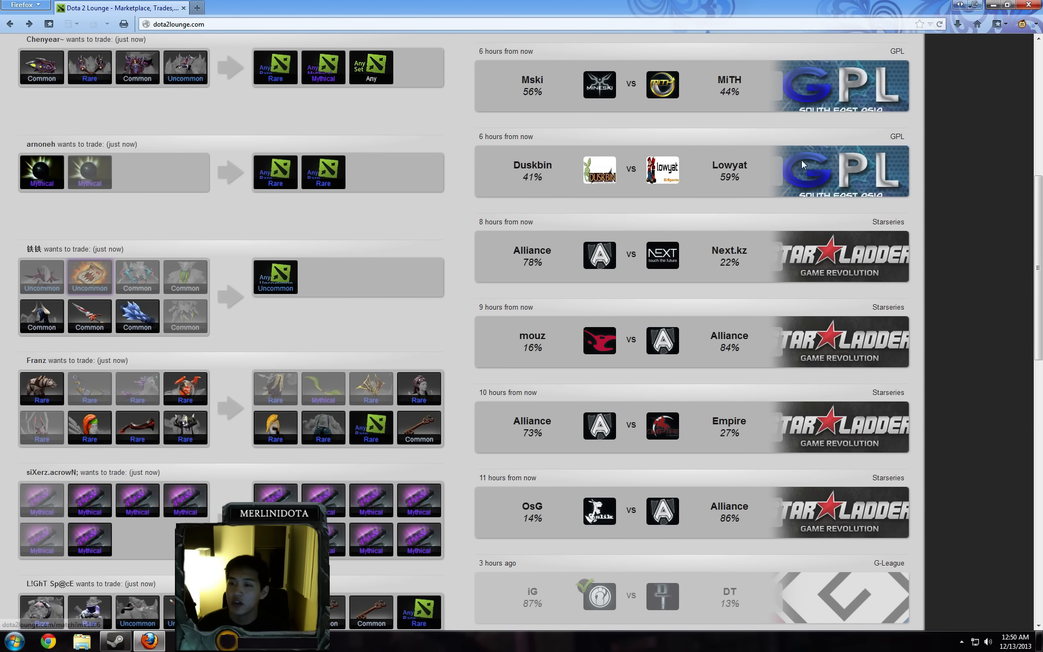
{"action": "scroll", "scroll_direction": "down", "scroll_amount": 3}
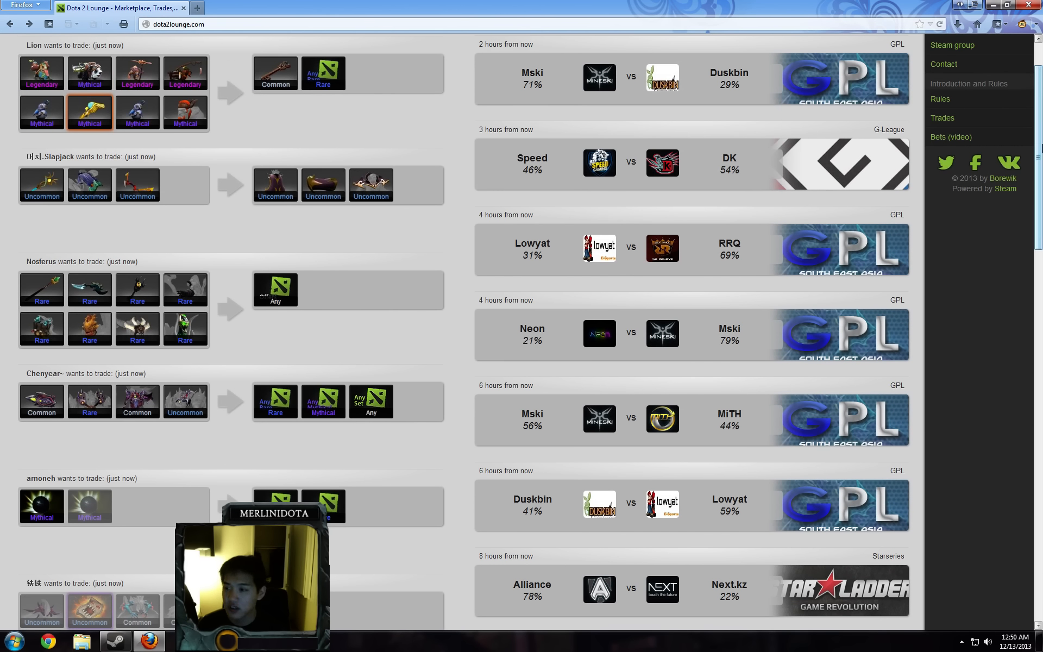
{"action": "scroll", "scroll_direction": "down", "scroll_amount": 3}
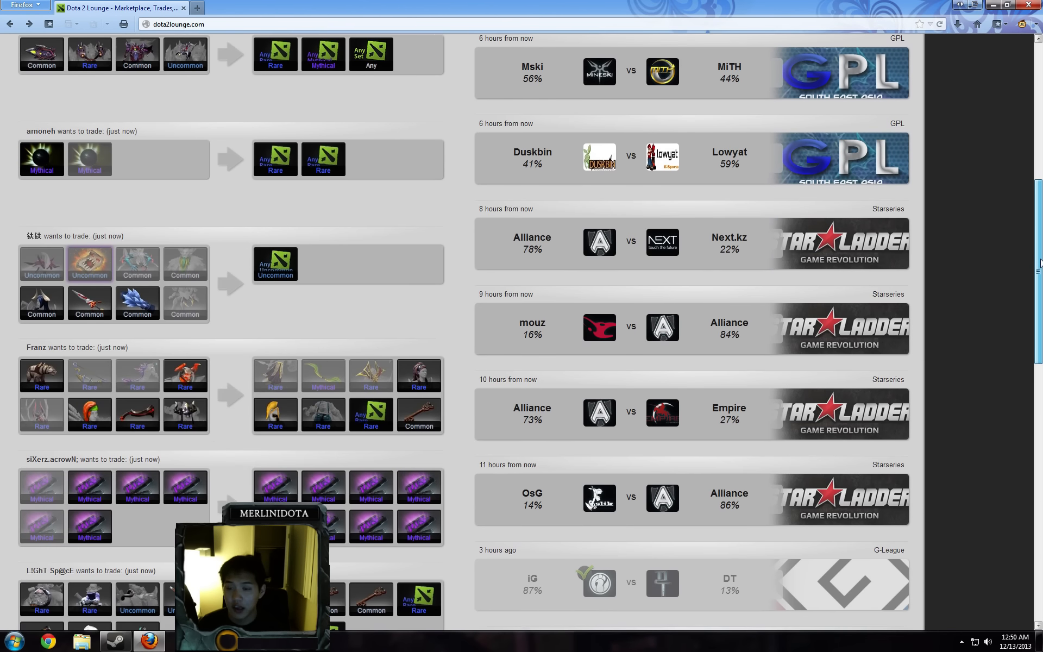
{"action": "scroll", "scroll_direction": "down", "scroll_amount": 3}
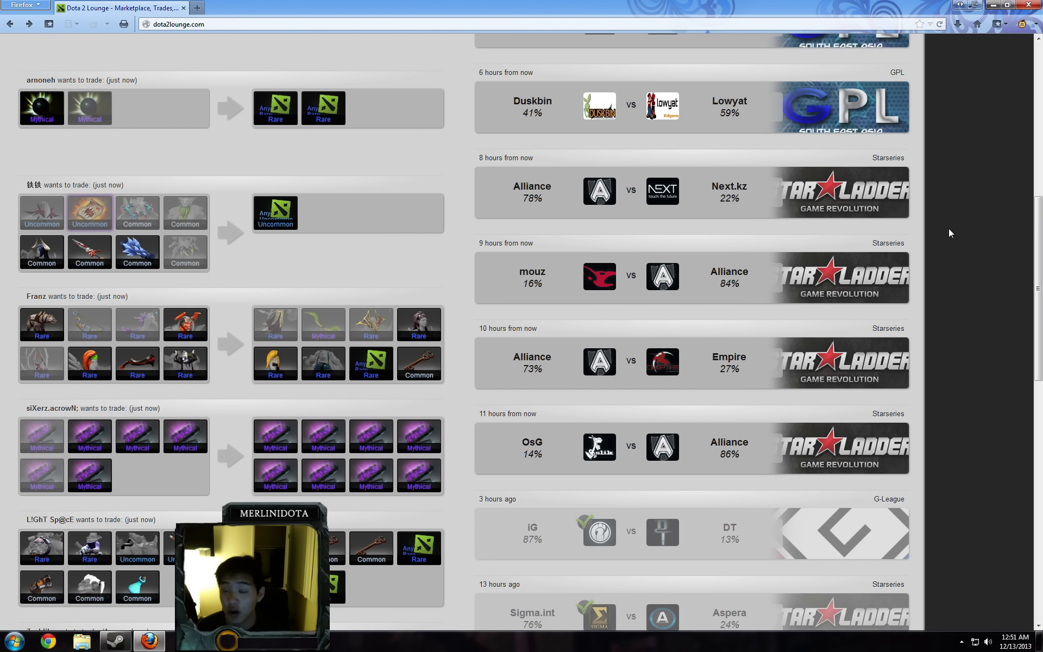
- Scroll until the Alliance matches against Next.kz, mouz, Empire and OsG fill the bets column
{"action": "scroll", "scroll_direction": "down", "scroll_amount": 3}
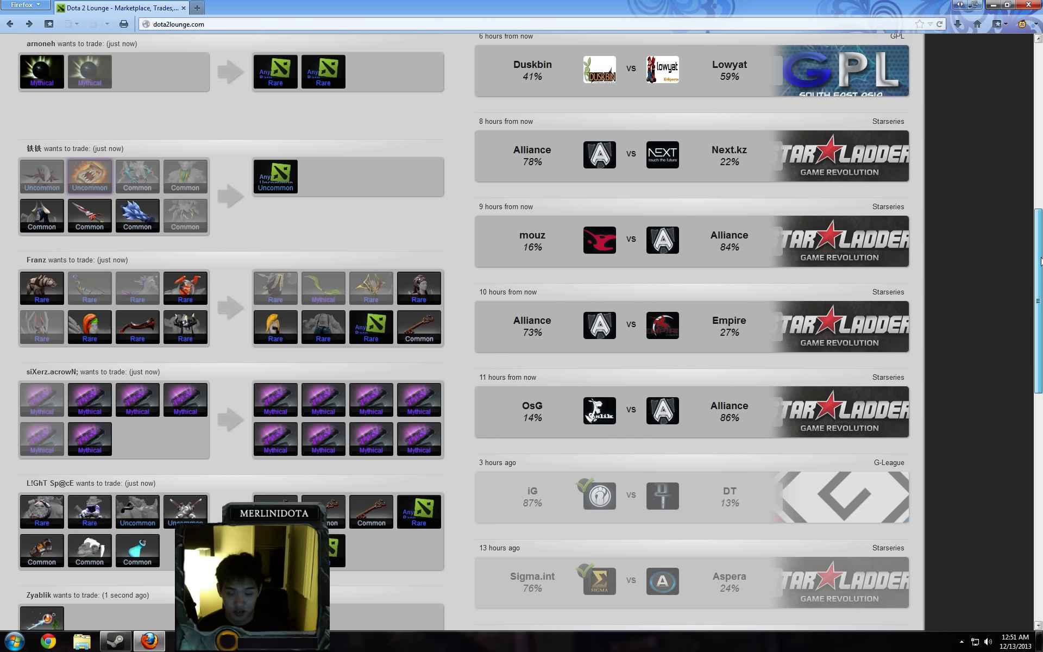
{"action": "scroll", "scroll_direction": "down", "scroll_amount": 3}
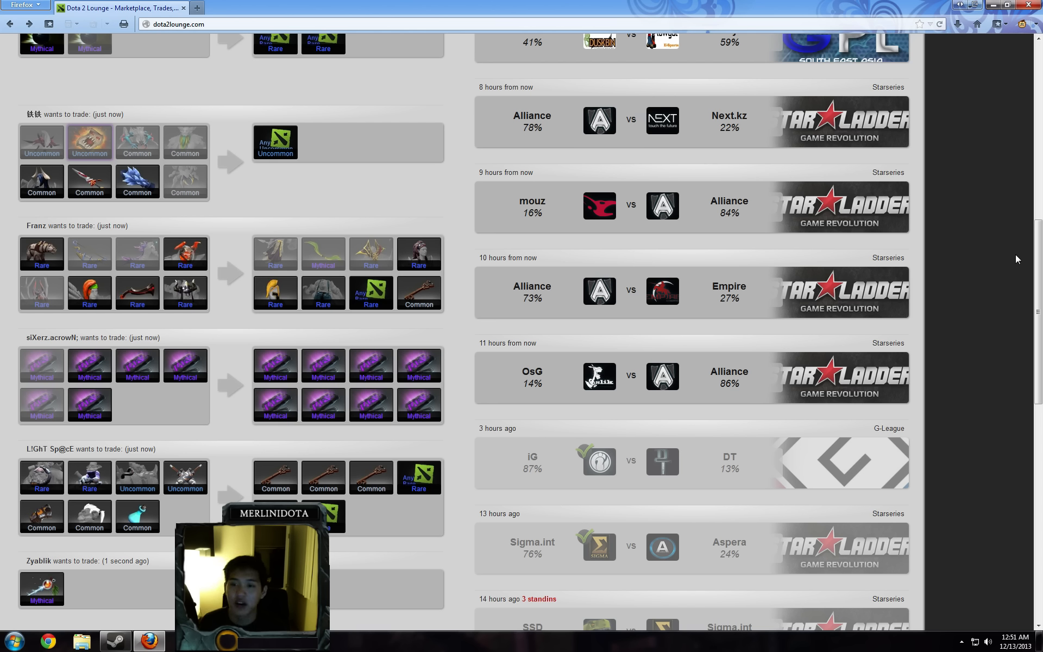
{"action": "mouse_move", "coordinate": [689, 370]}
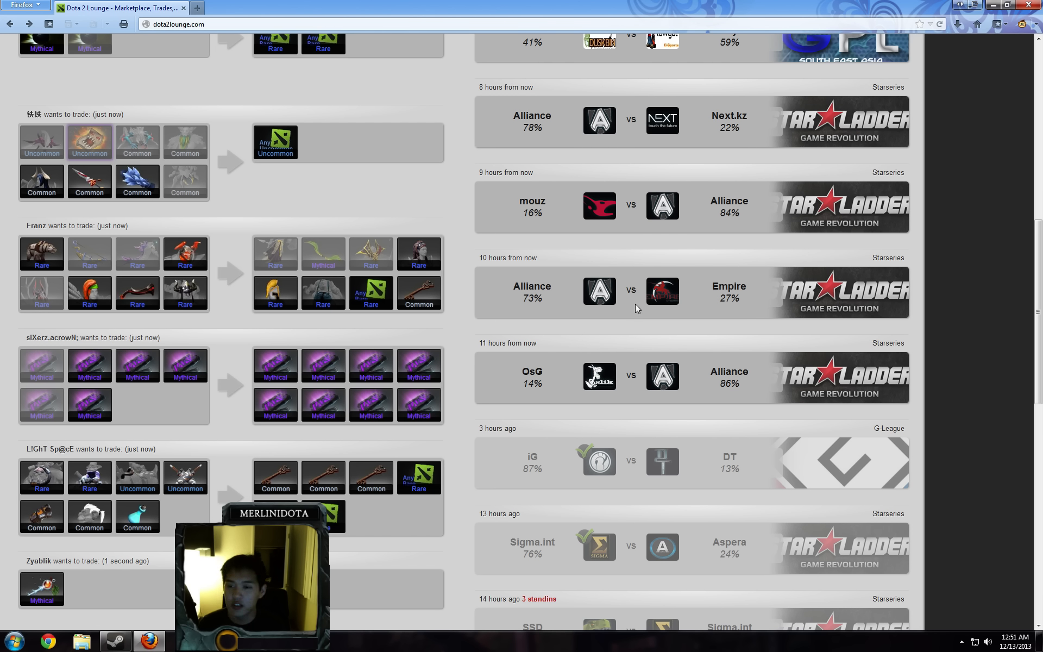
{"action": "mouse_move", "coordinate": [644, 295]}
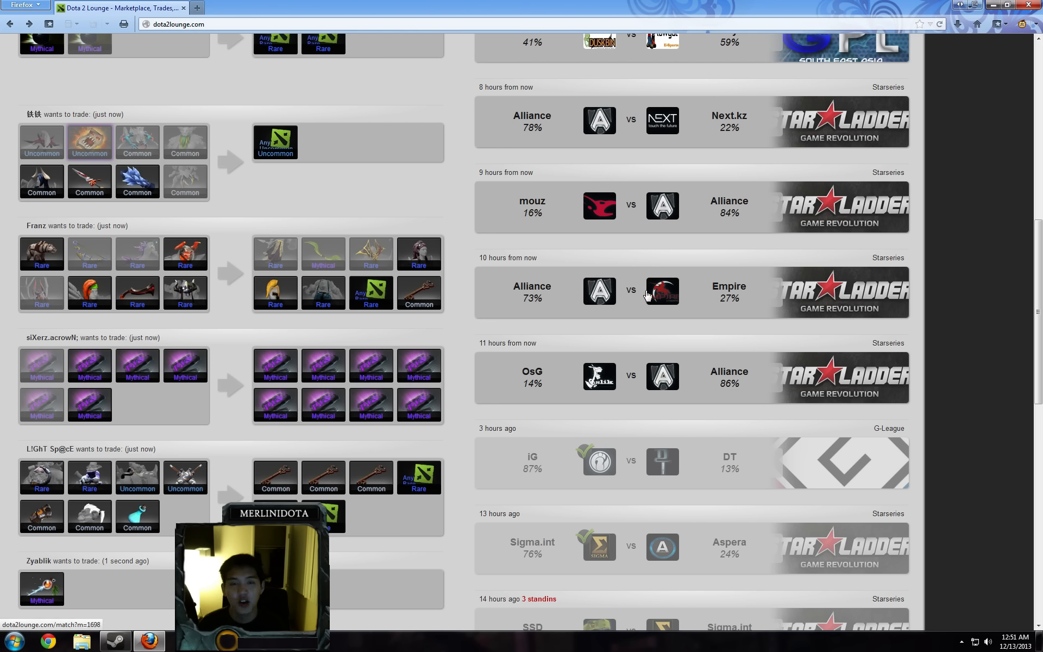